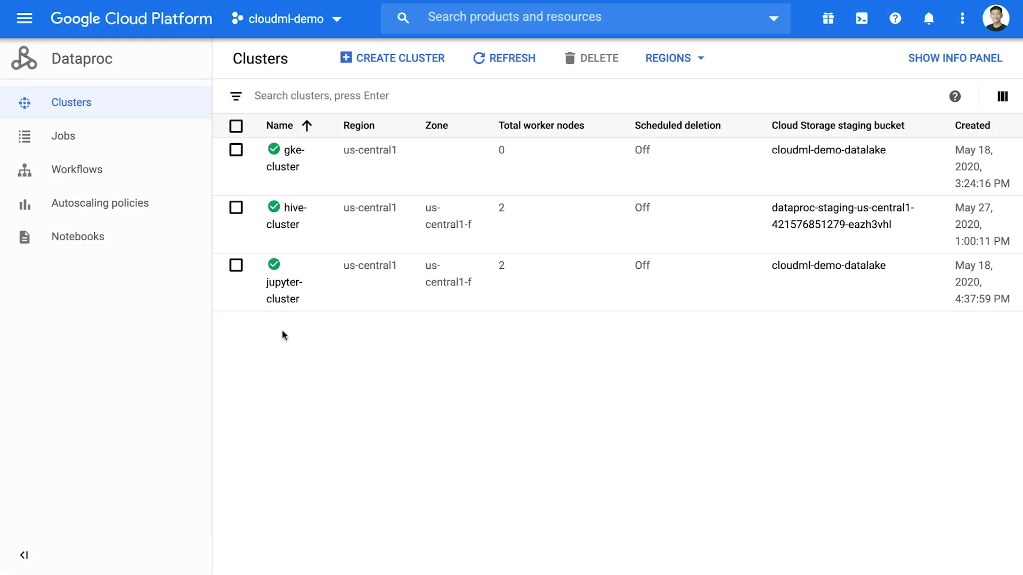
# - Begin a new notebook instance from Notebooks, choosing the Dataproc Hub [BETA] environment
pyautogui.click(77, 236)
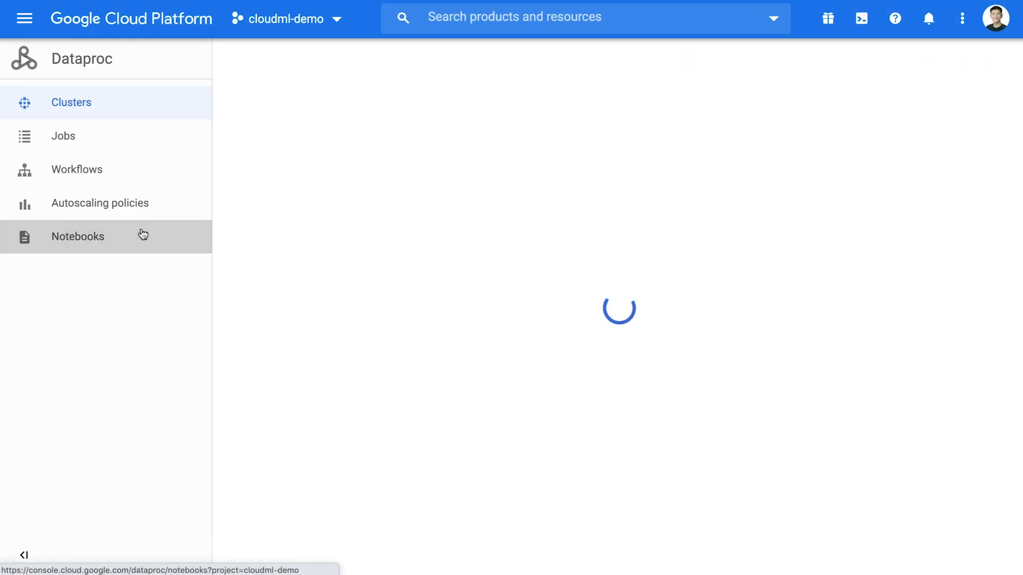
pyautogui.click(78, 237)
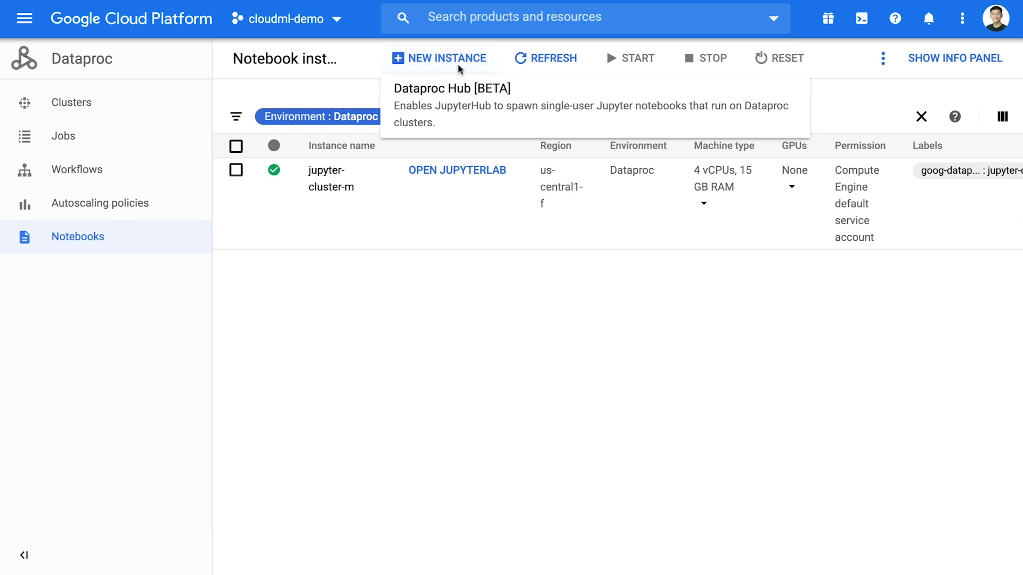
pyautogui.click(440, 57)
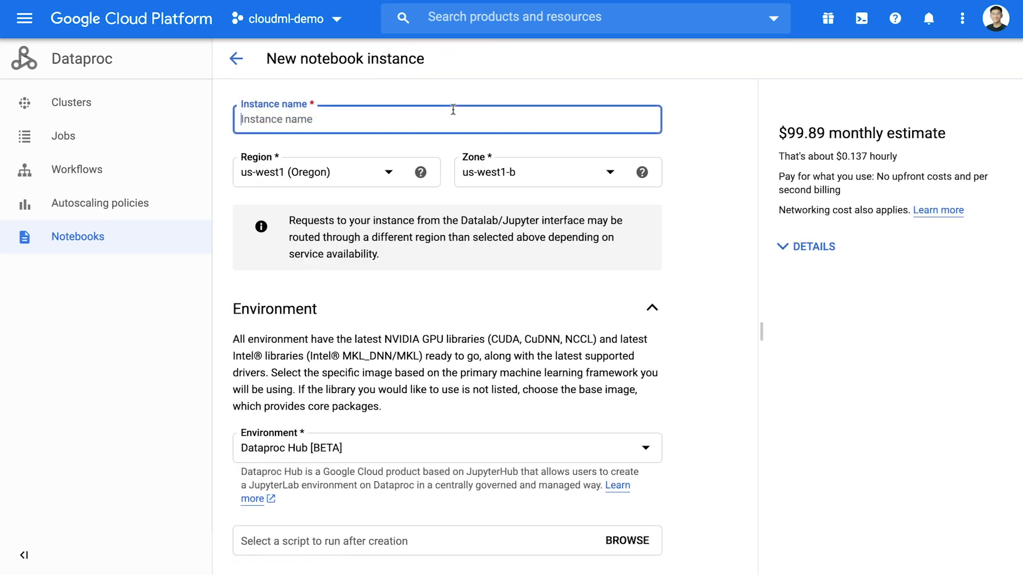
# - Name the instance 'dataproc-n' and review environment variables, machine configuration and GPU settings
pyautogui.write('dataproc-n')
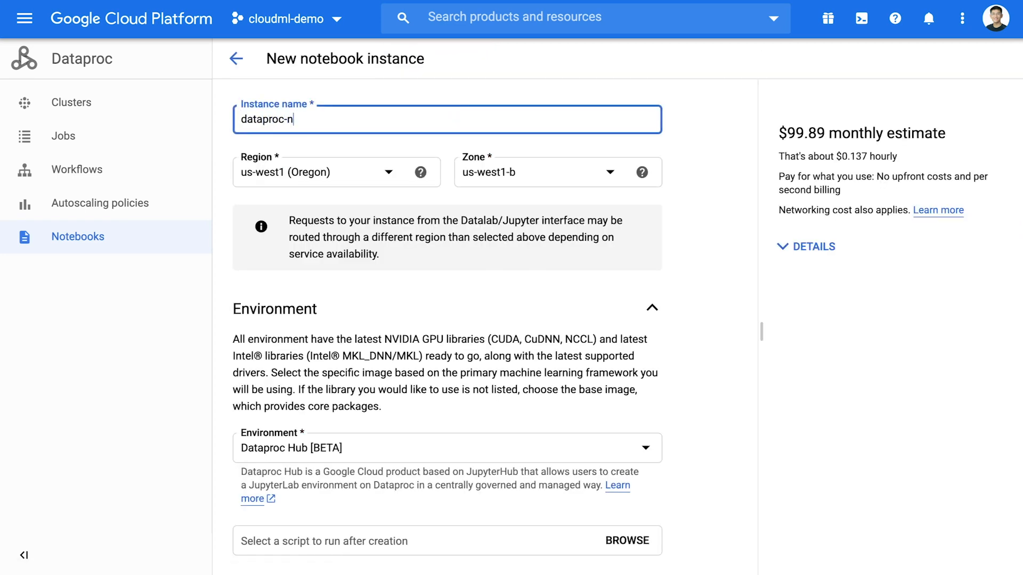
pyautogui.scroll(-3)
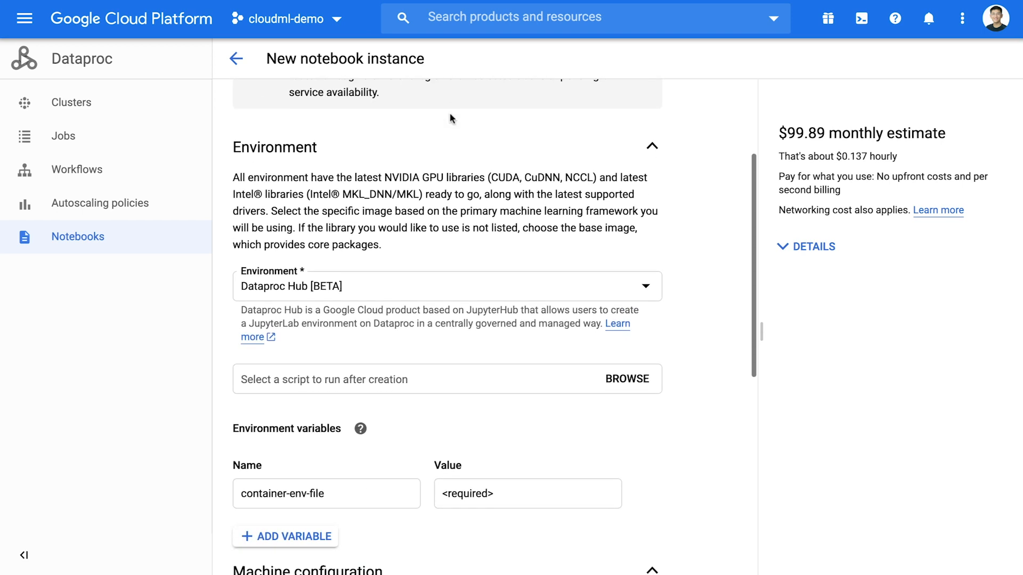
pyautogui.scroll(-3)
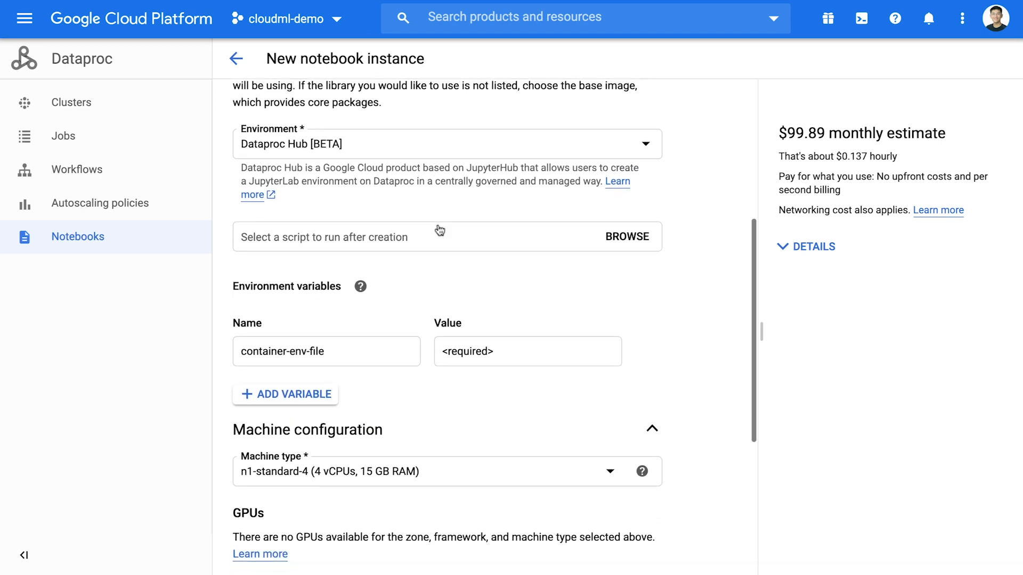
pyautogui.scroll(-3)
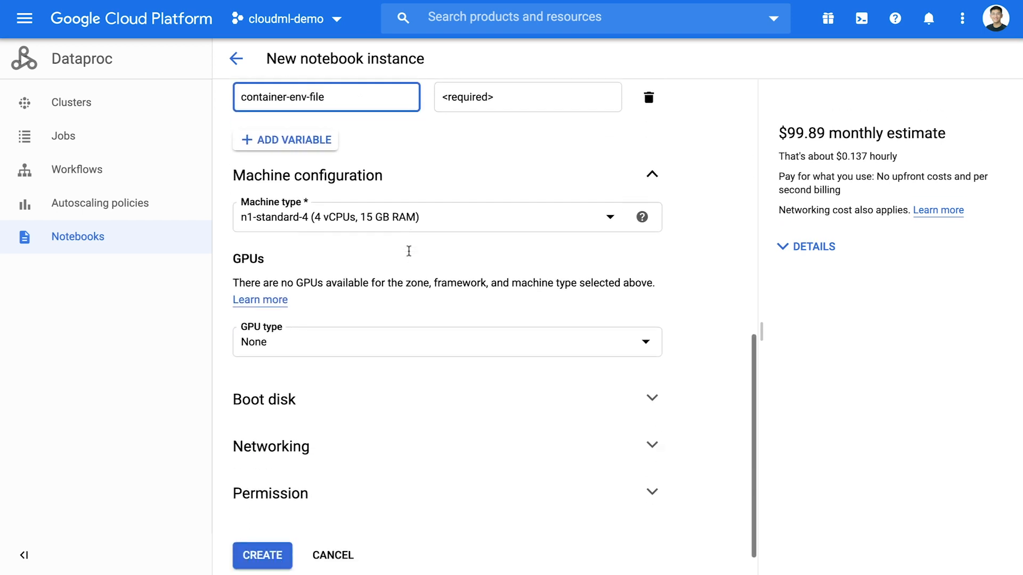
pyautogui.scroll(-3)
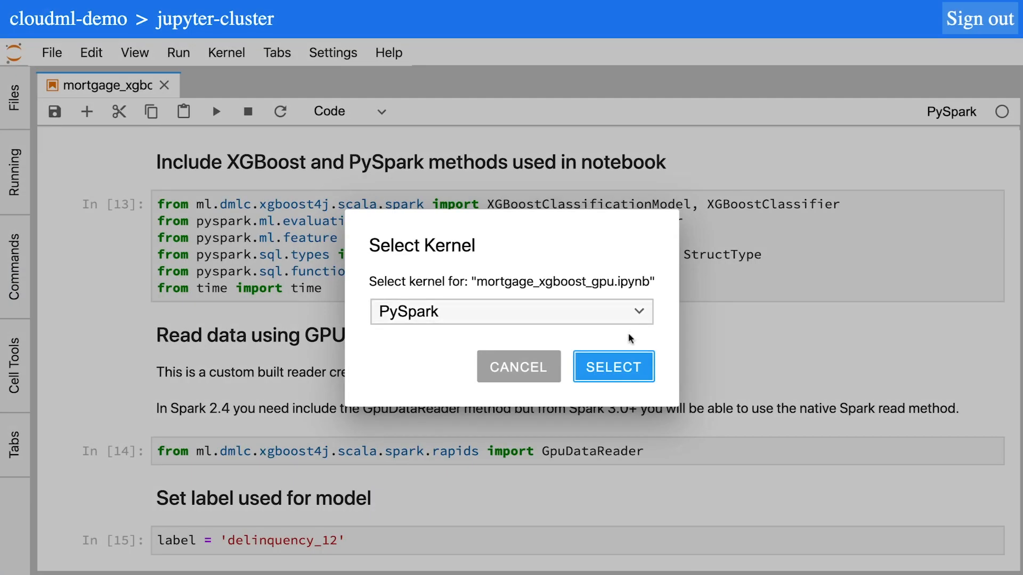
# - Confirm PySpark as the kernel and move down to the Save the model cell
pyautogui.click(613, 366)
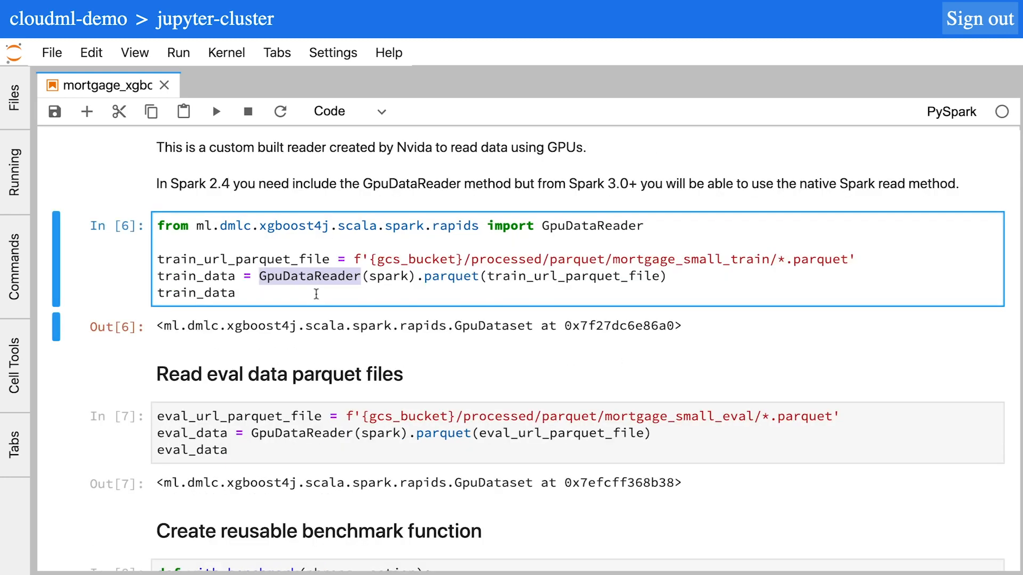
pyautogui.scroll(-3)
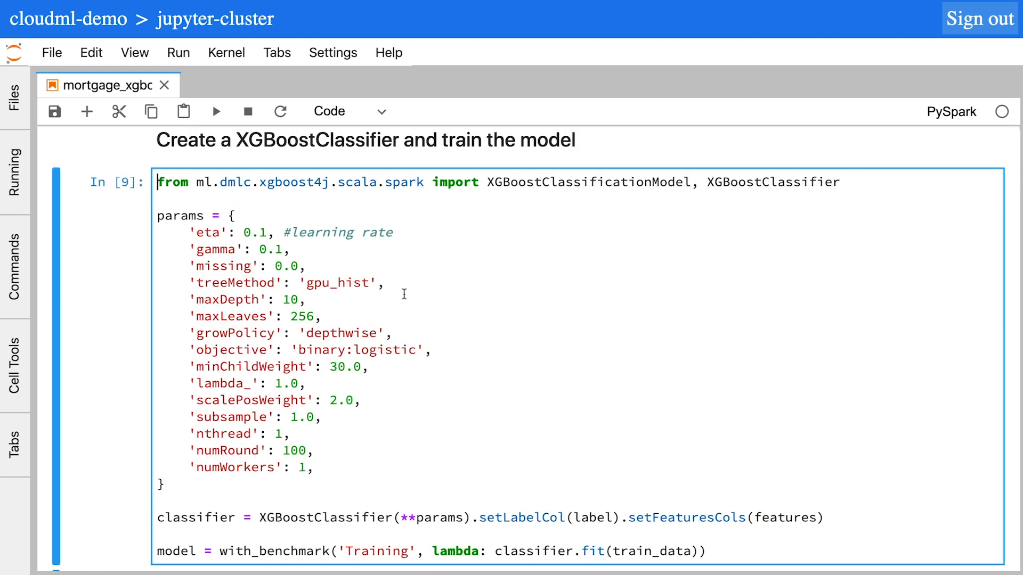
pyautogui.doubleClick(235, 282)
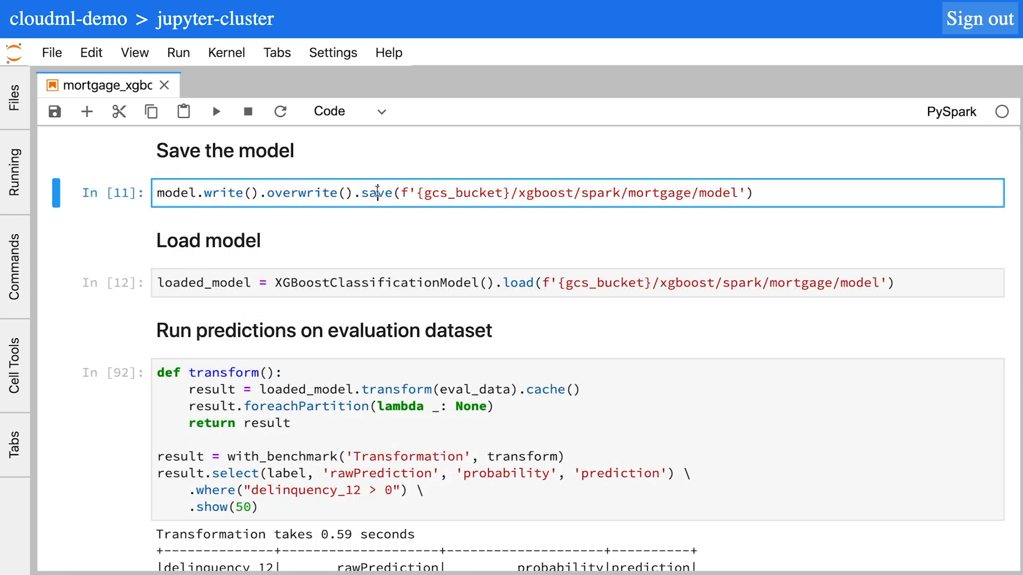
pyautogui.doubleClick(376, 193)
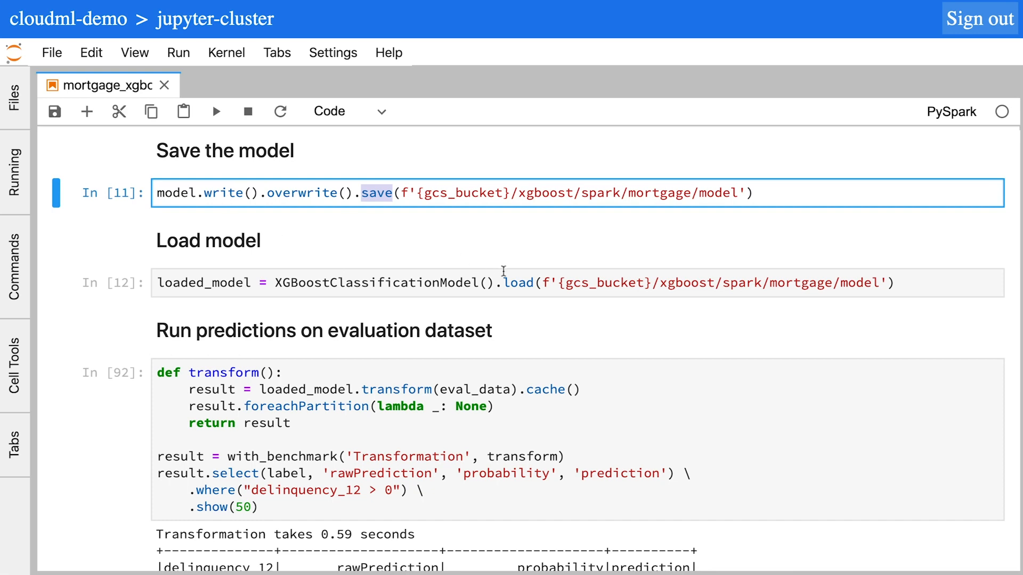
pyautogui.click(519, 282)
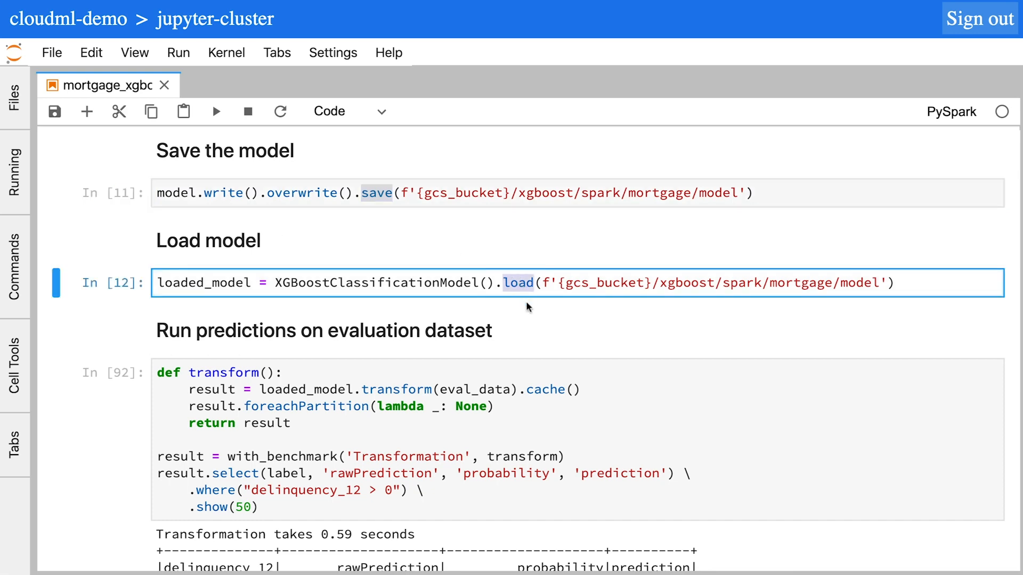